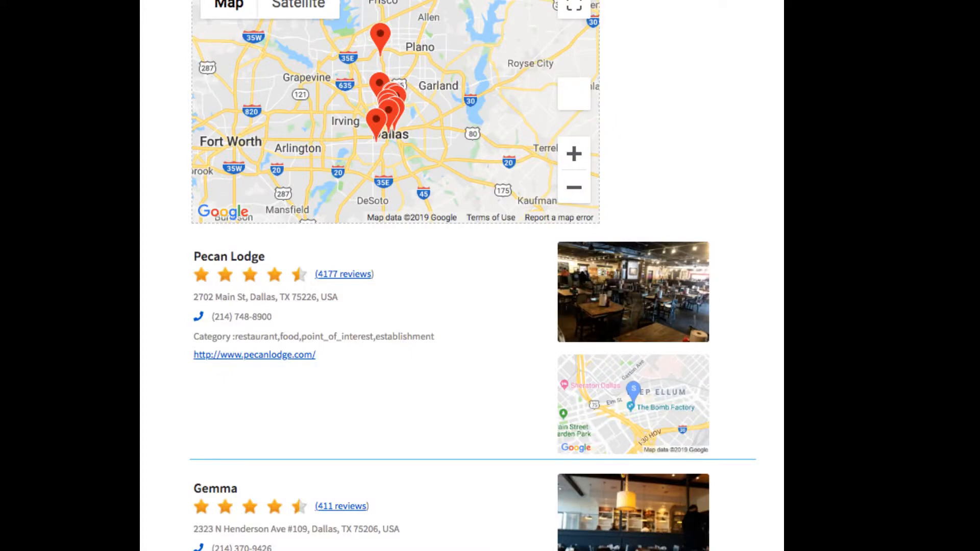
Scroll the sample Dallas restaurant directory before heading to the admin dashboard
scroll(down, 3)
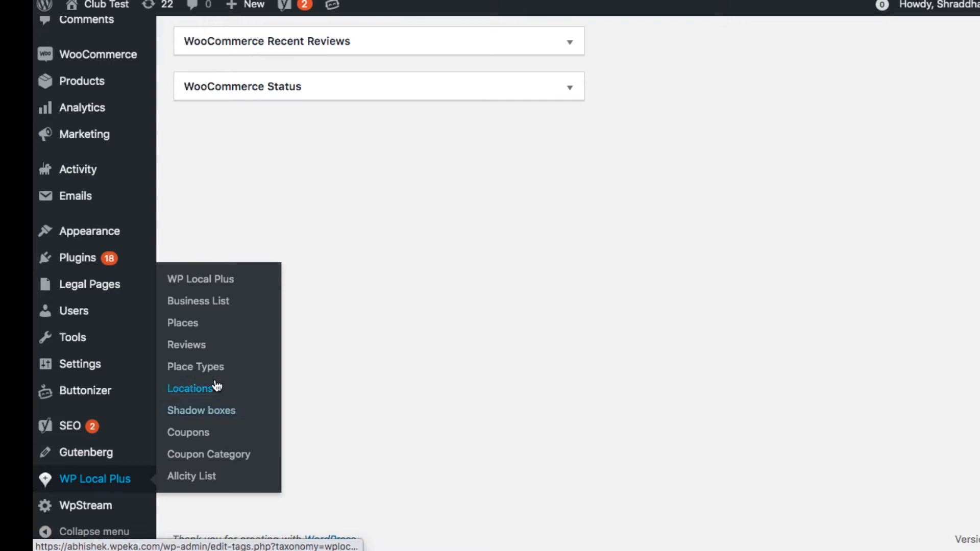
mouse_move(208, 304)
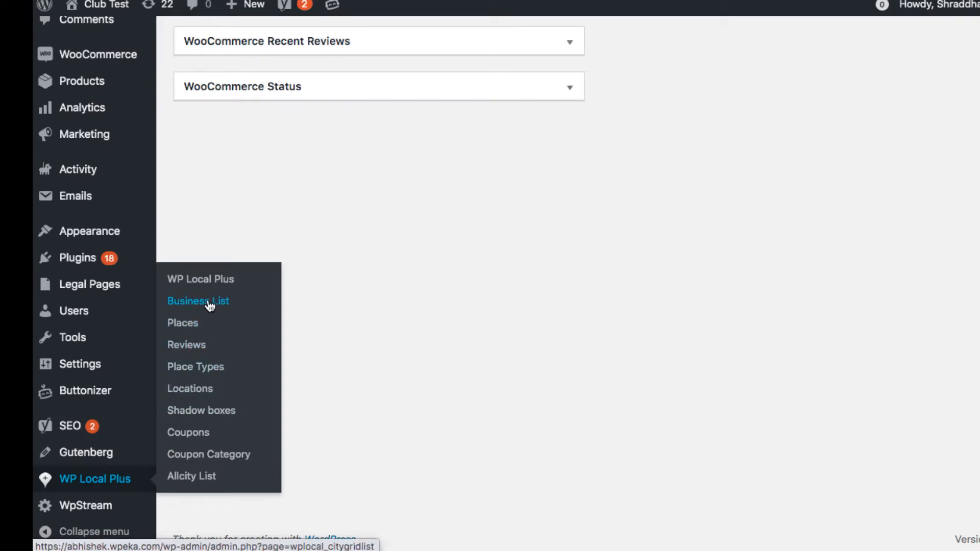
Fill the Business List form: name 'Restaurants in Dallas', Places type, What 'Restaurants', Where 'Dallas'
click(198, 300)
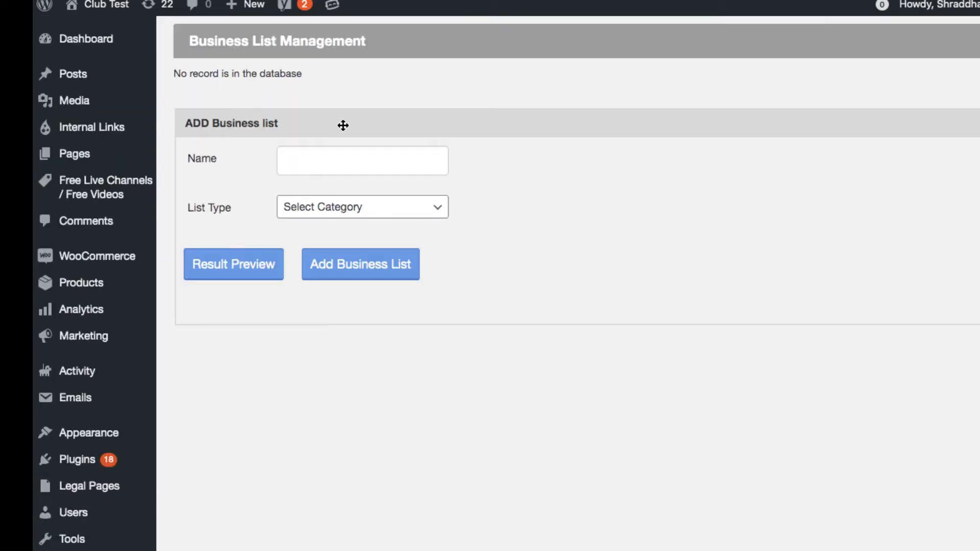
text(Restaurants in Dallas)
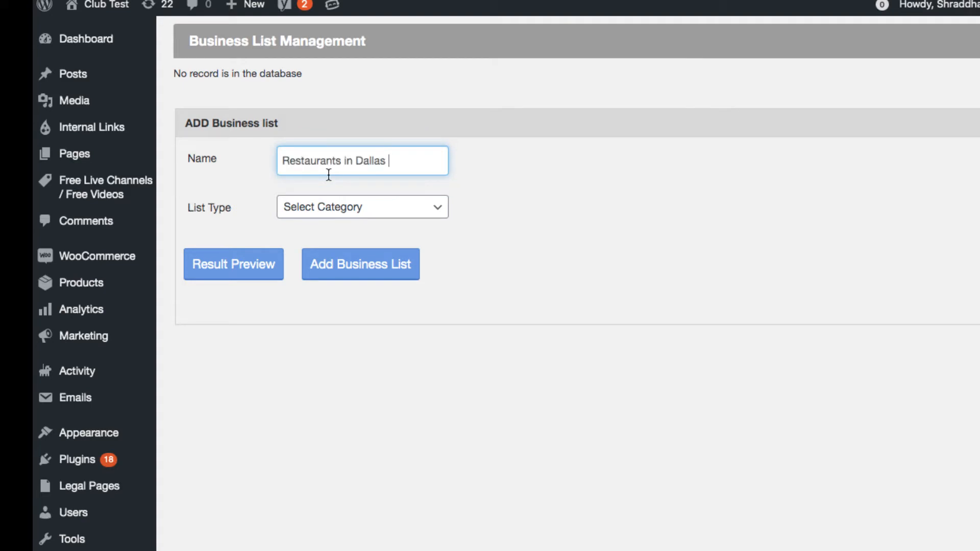
click(361, 206)
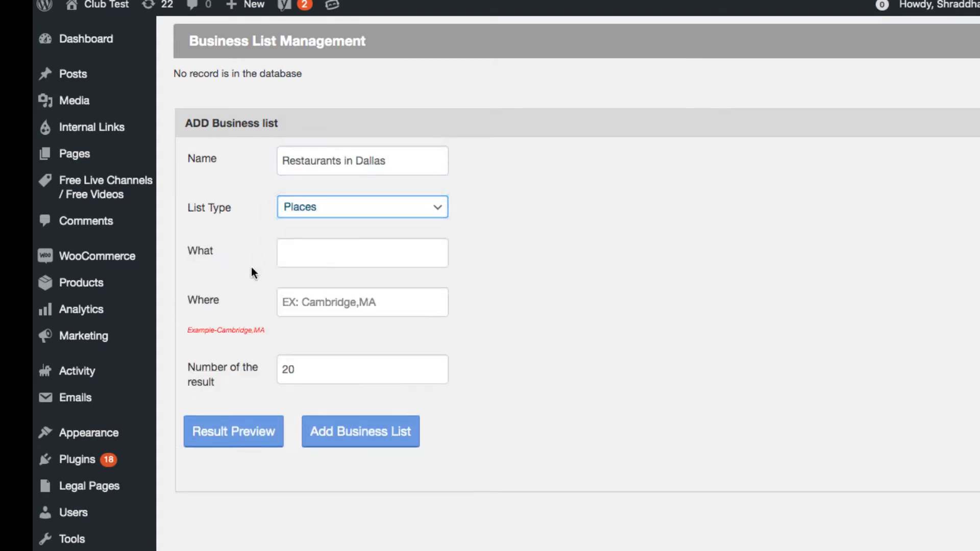
text(Rest)
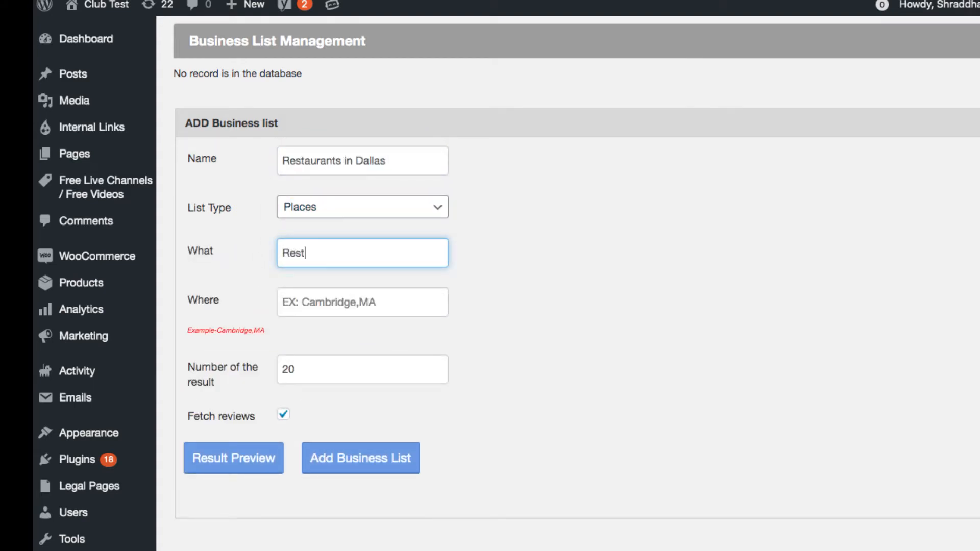
text(aurants)
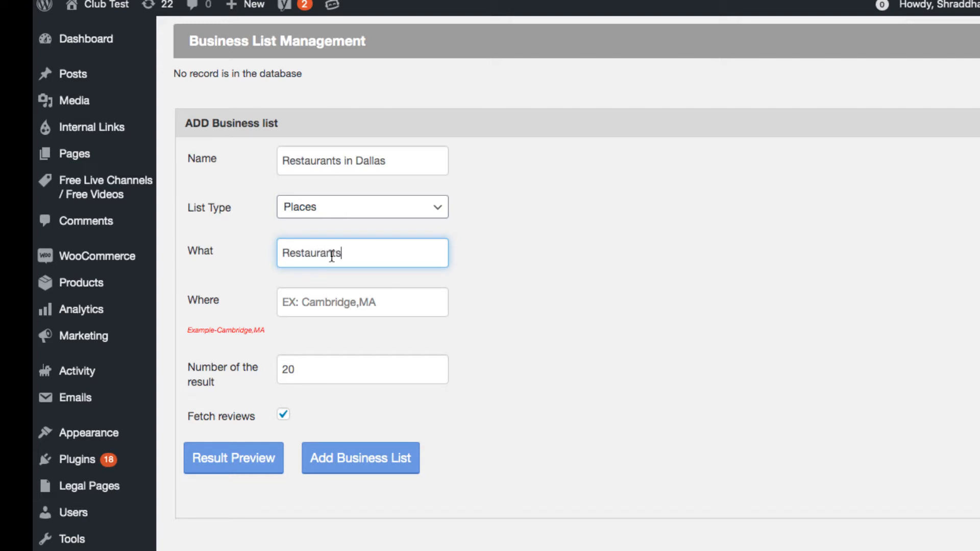
text(Dallas, TX, United States)
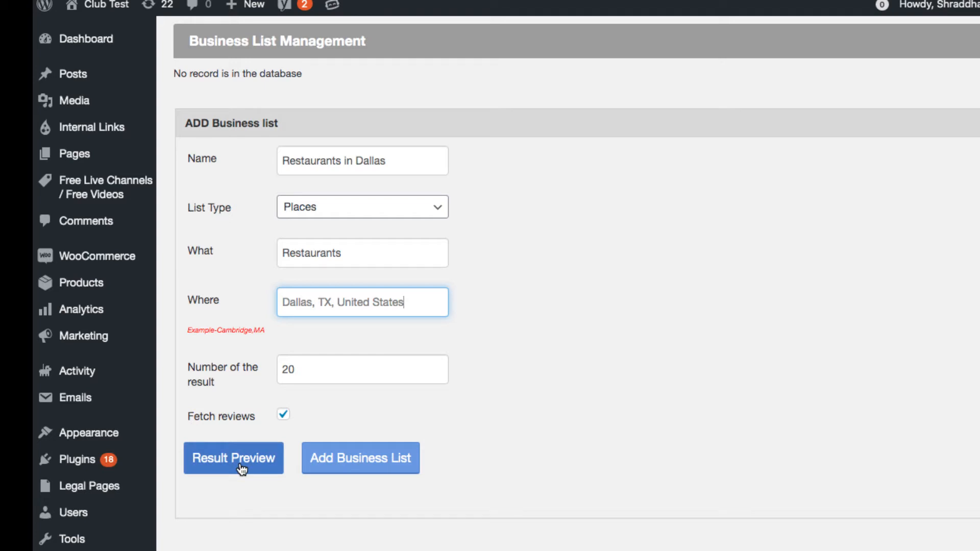
Preview the Dallas restaurant results and tick the Bj's Restaurant & Brewhouse entries for import
click(234, 458)
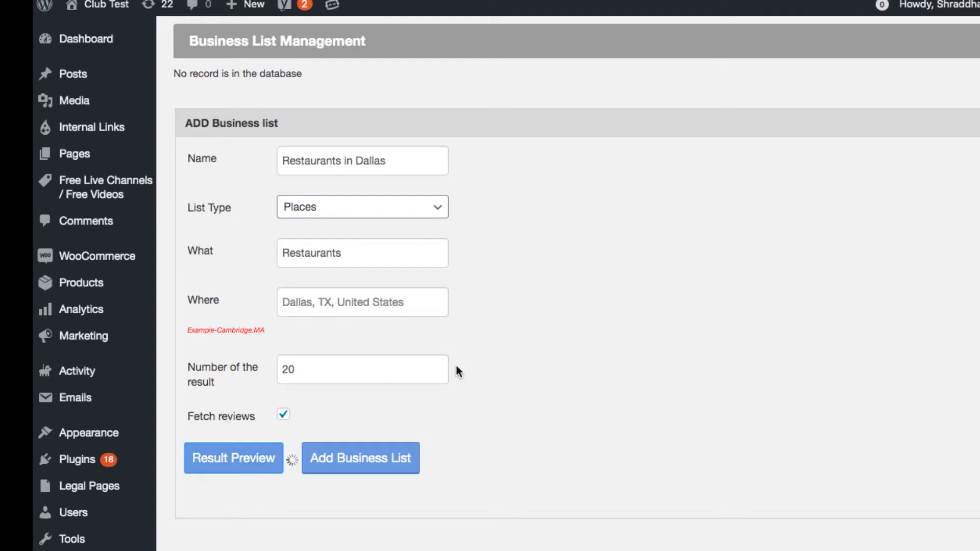
click(232, 457)
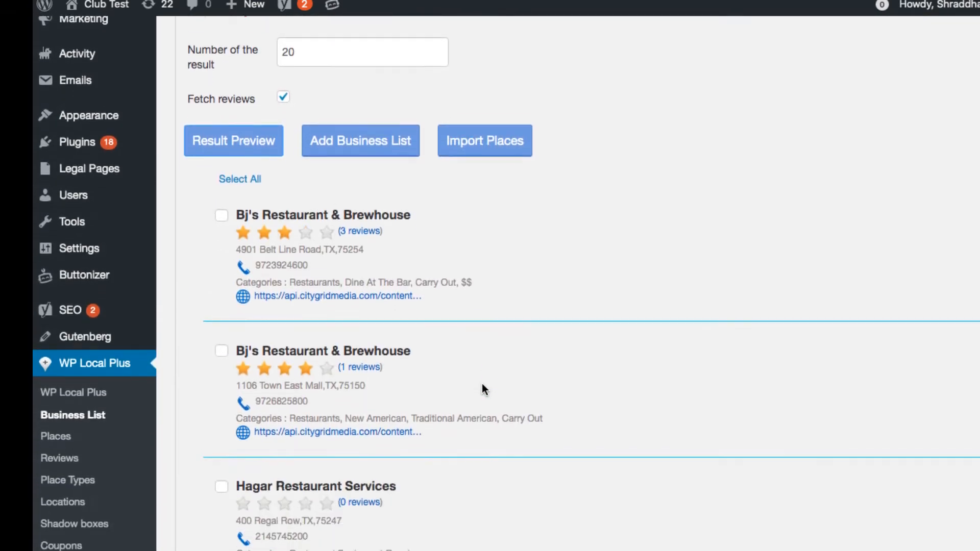
scroll(down, 3)
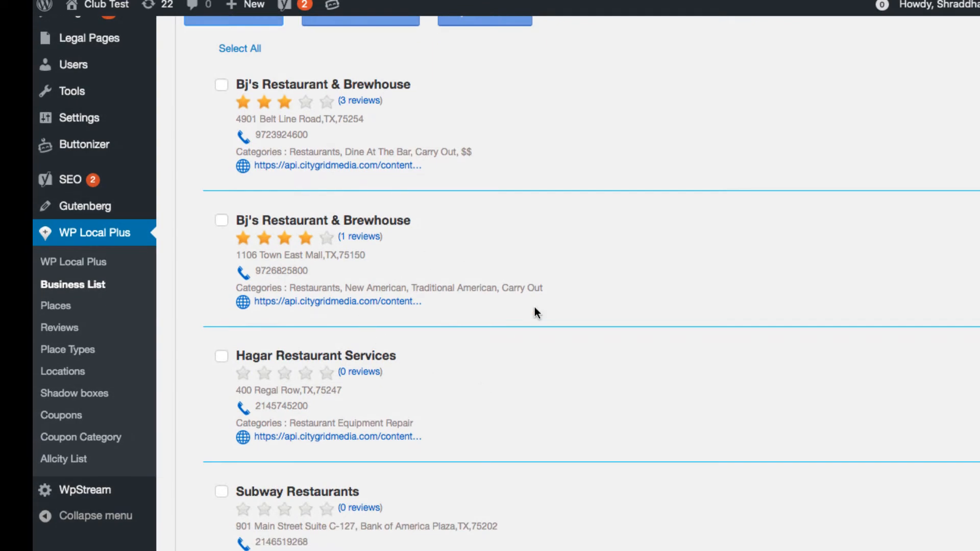
click(220, 85)
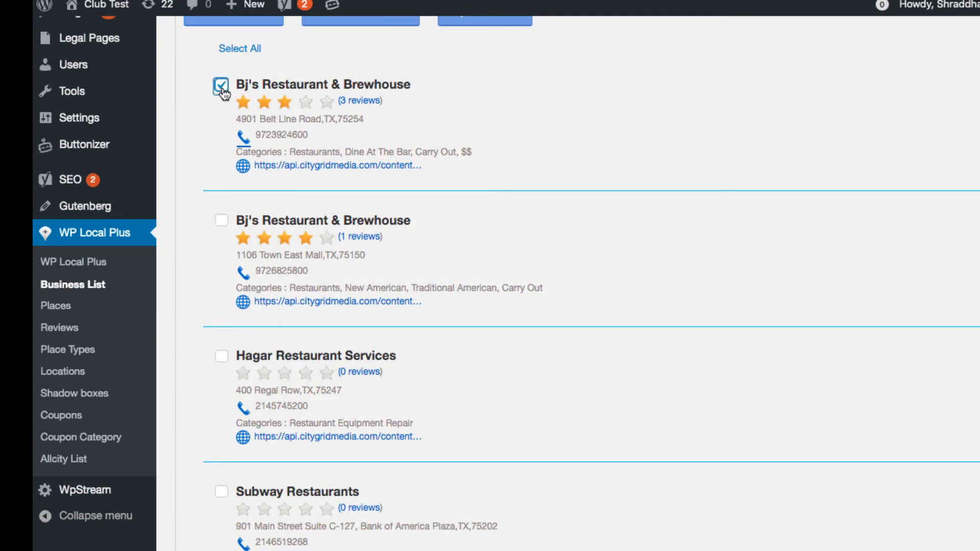
scroll(down, 3)
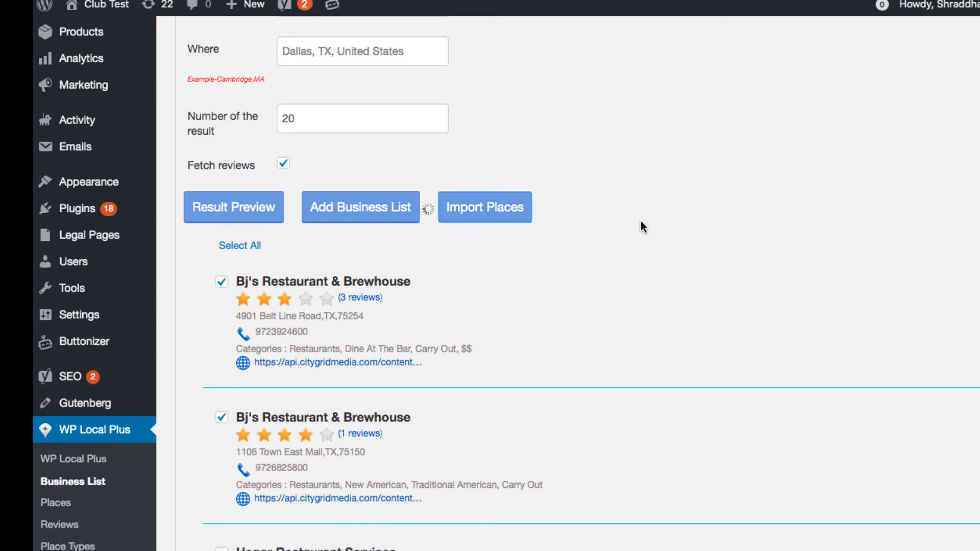
Import the two checked Bj's Restaurant & Brewhouse entries as places
click(485, 207)
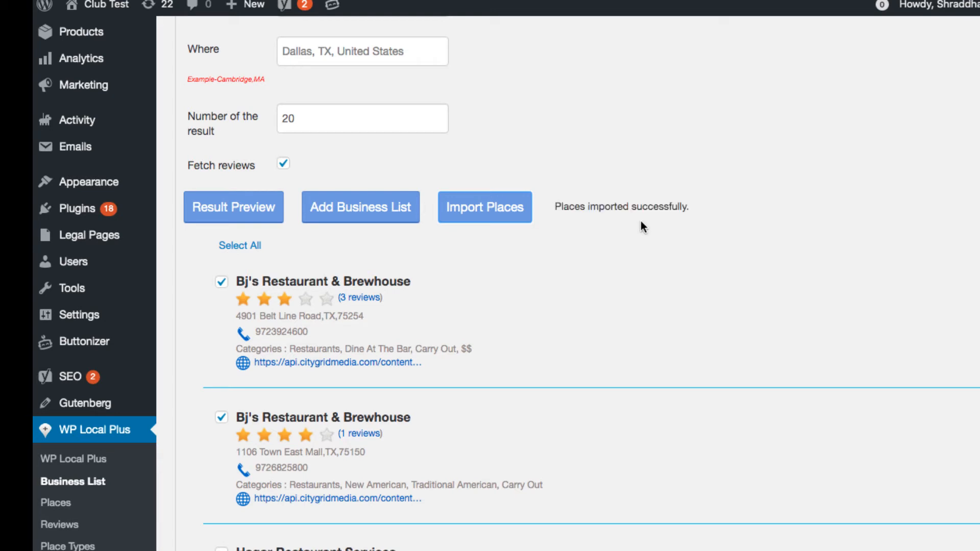
mouse_move(56, 502)
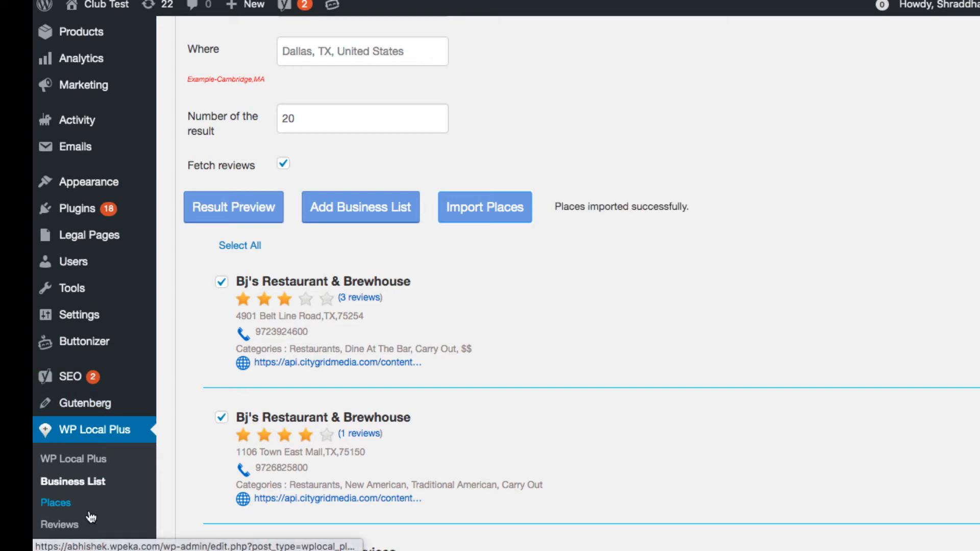
scroll(down, 3)
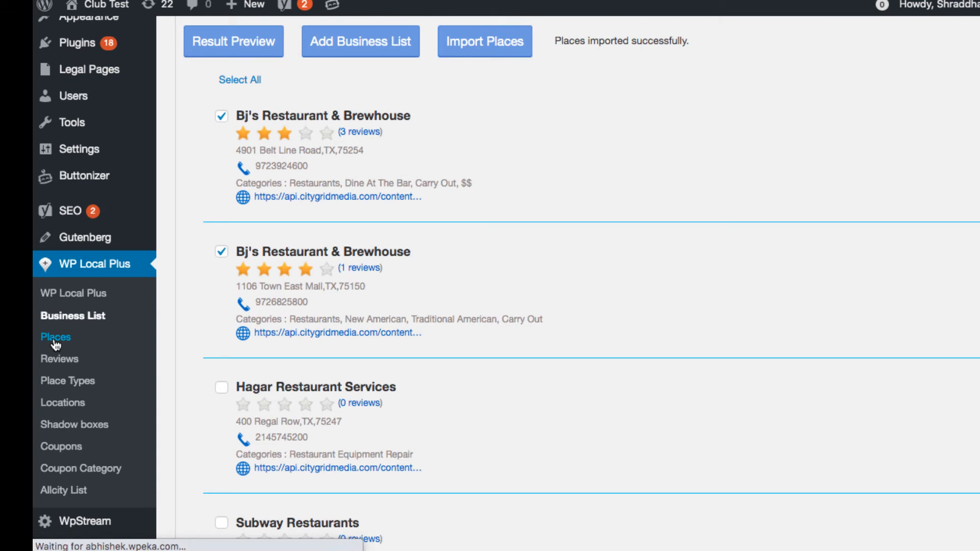
Review the Places table showing eight published places including both Bj's locations
click(55, 337)
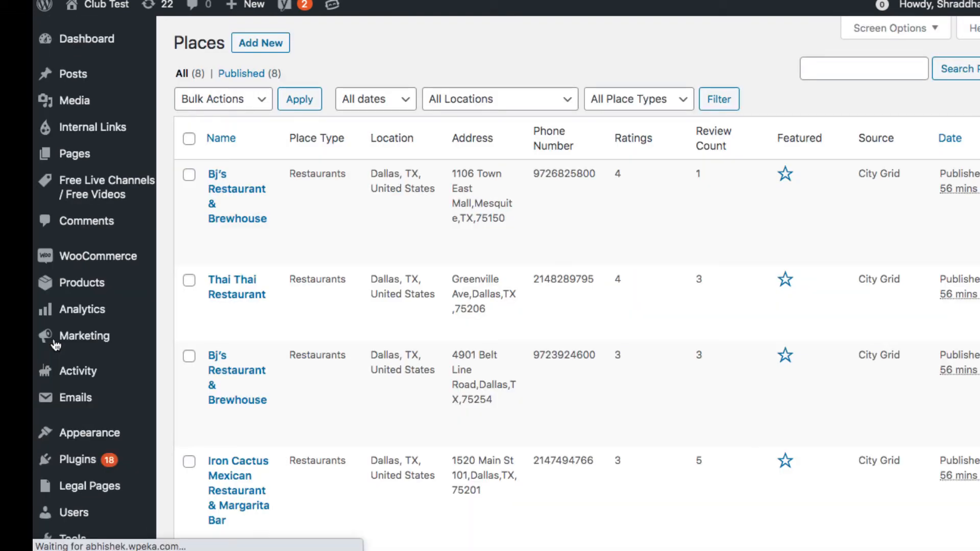
scroll(down, 3)
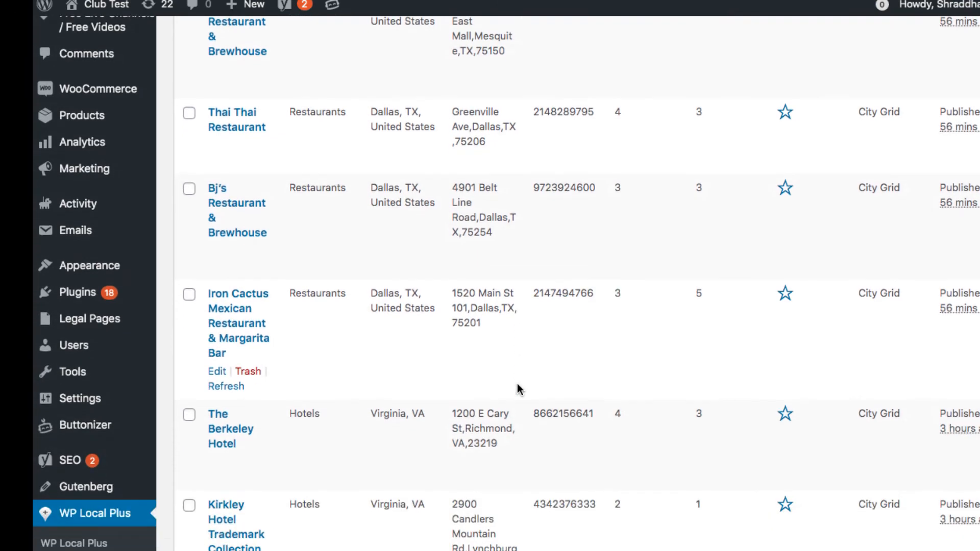
scroll(down, 3)
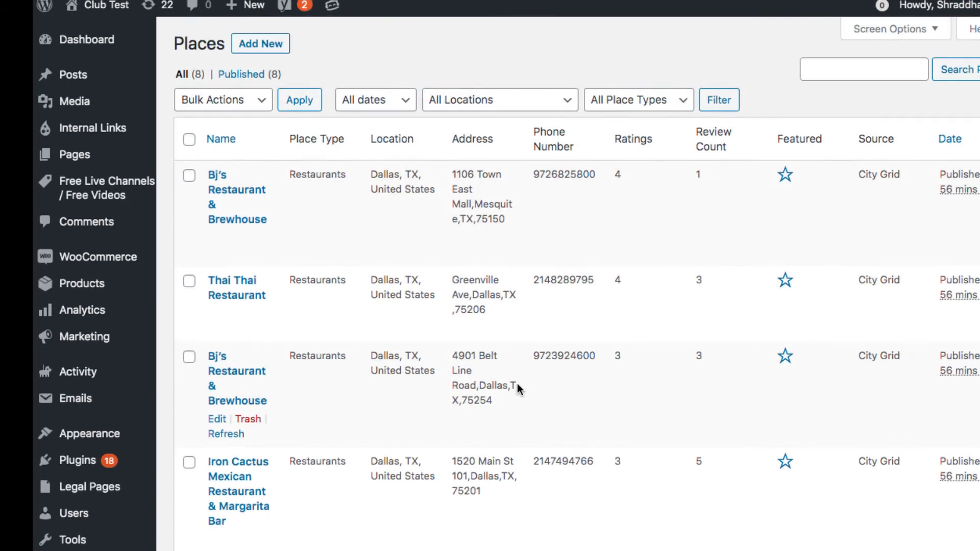
mouse_move(40, 155)
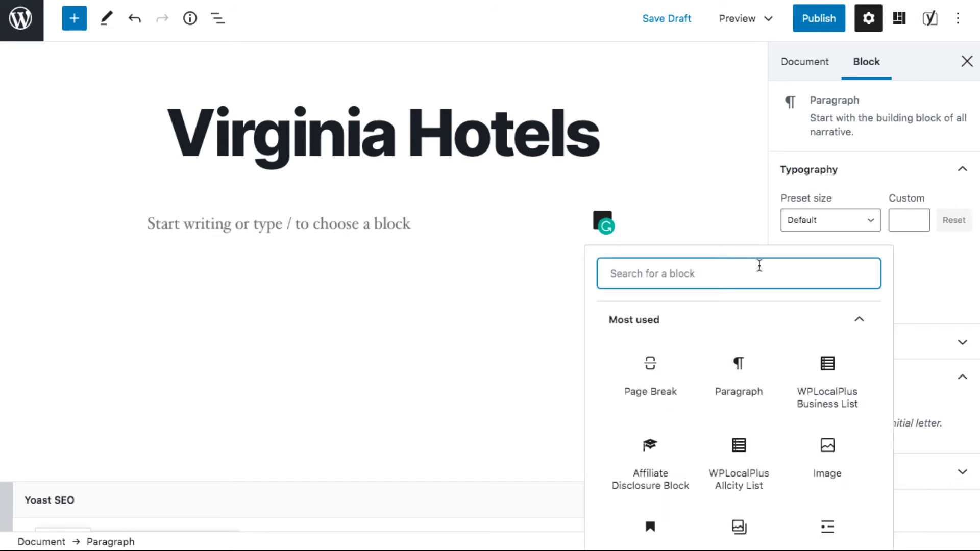
Insert a WPLocalPlus Business List block set to Places, Restaurants, Dallas, TX, United States
click(827, 379)
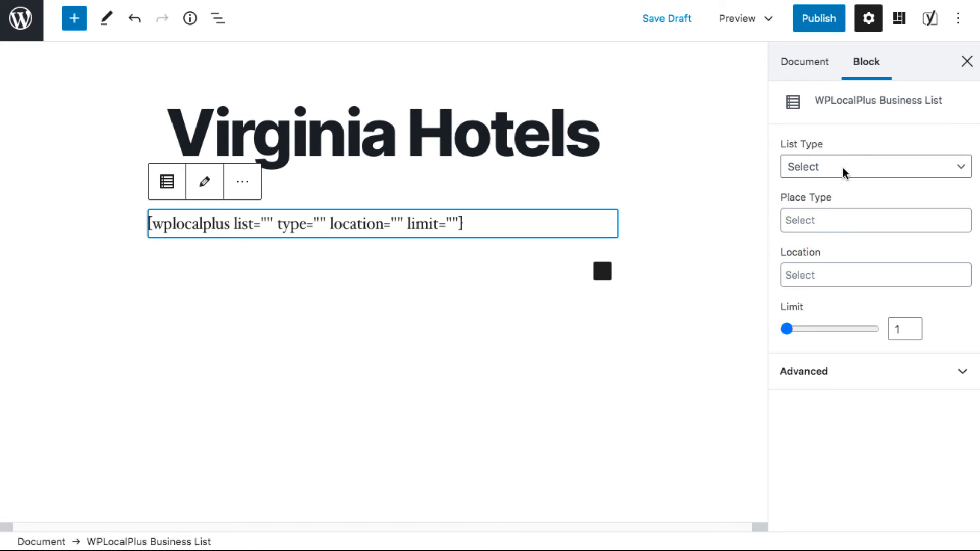
click(875, 165)
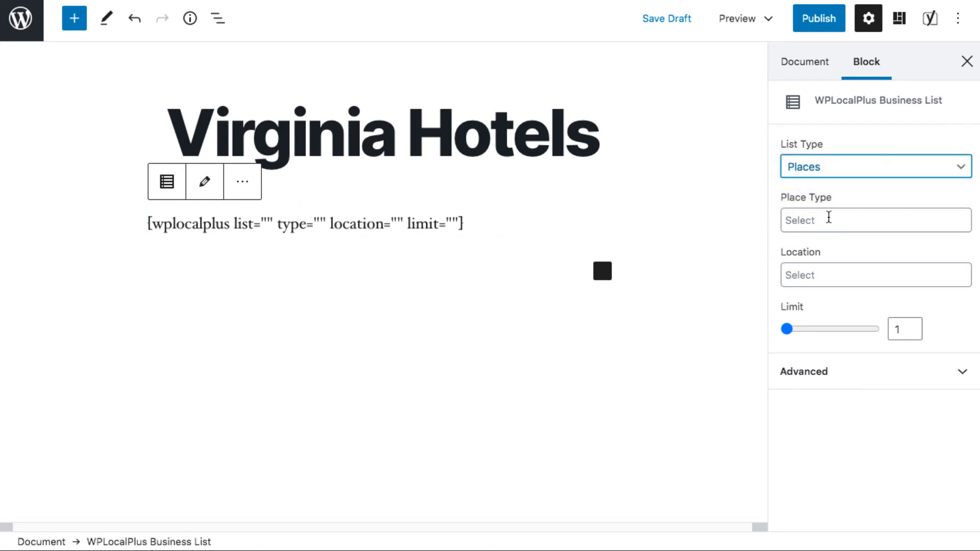
click(876, 220)
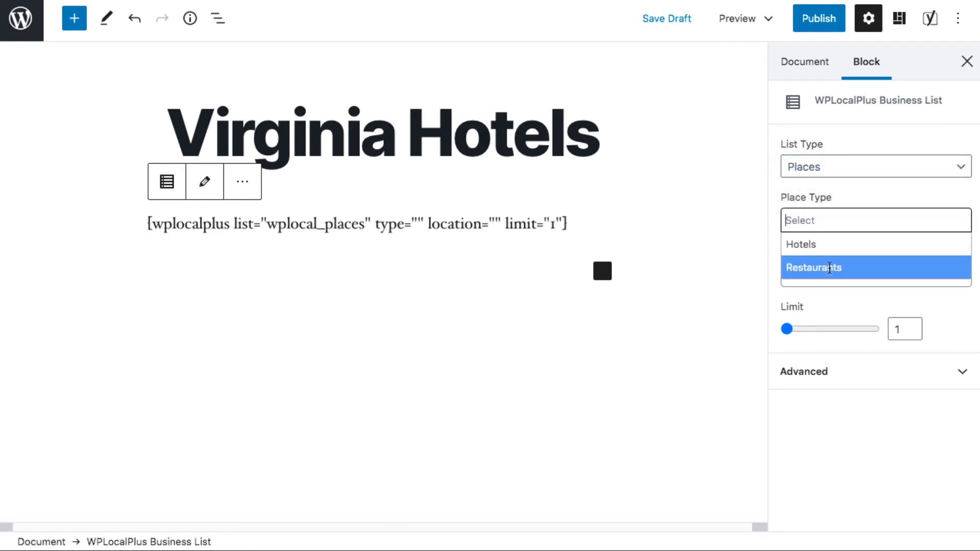
click(829, 268)
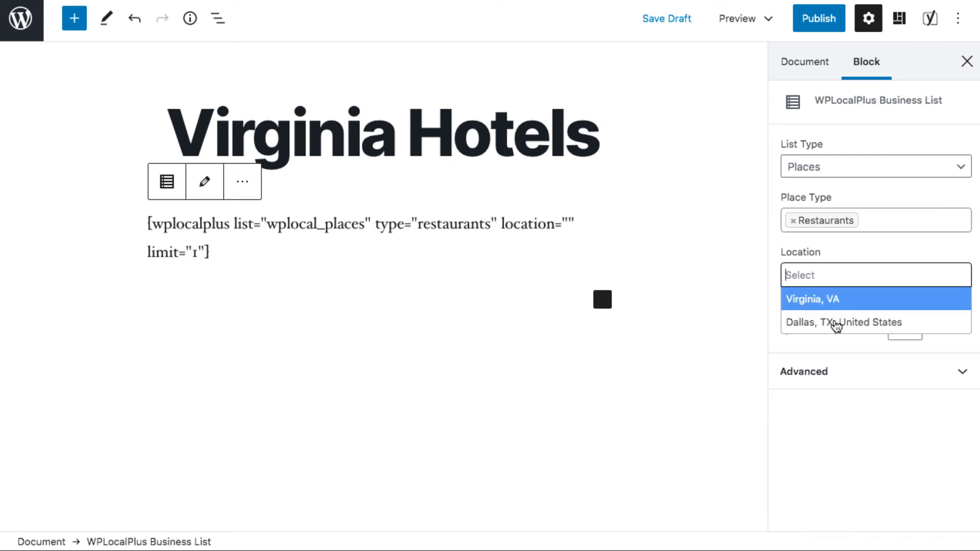
click(837, 322)
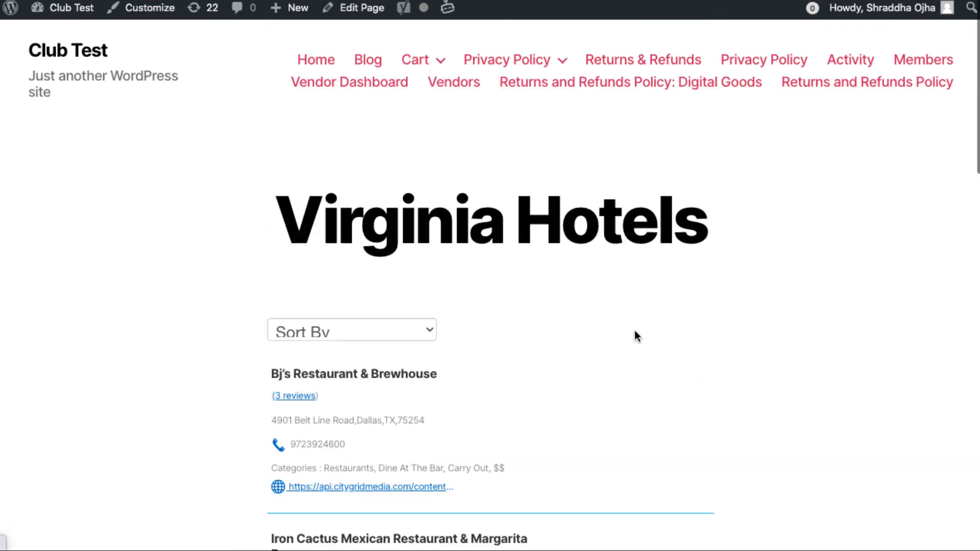
Scroll the published page's Dallas restaurant list with ratings, addresses and phone numbers
scroll(down, 3)
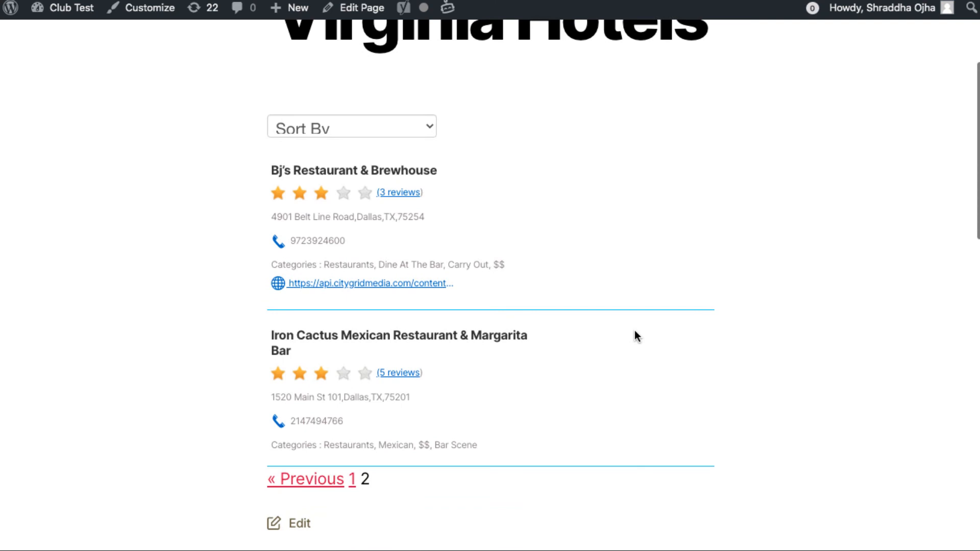